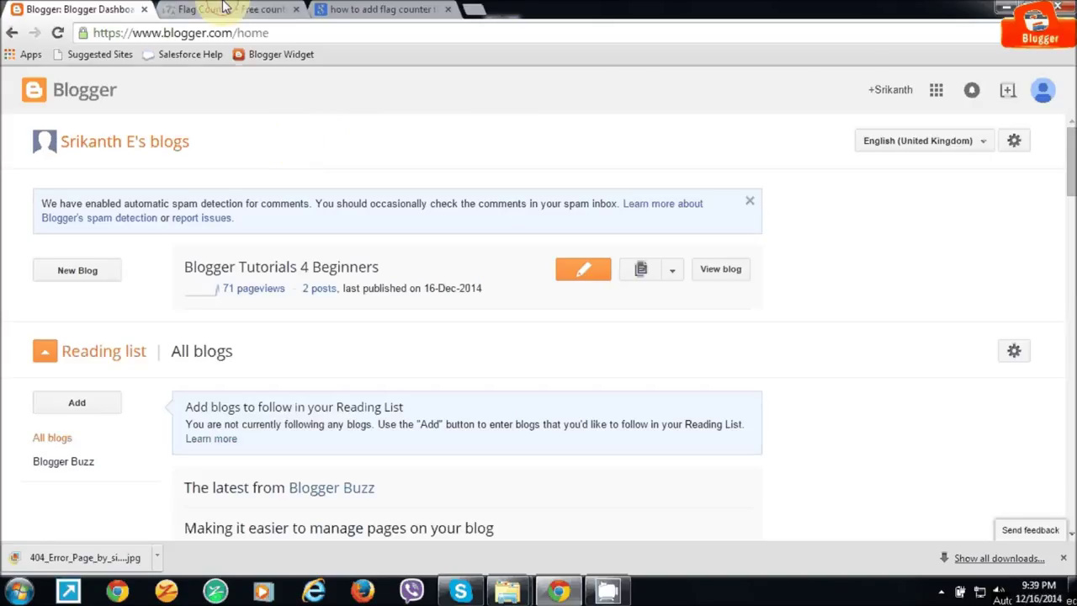
Step: Switch from the Blogger dashboard to the flagcounter.com customisation page
{"action": "left_click", "coordinate": [211, 10]}
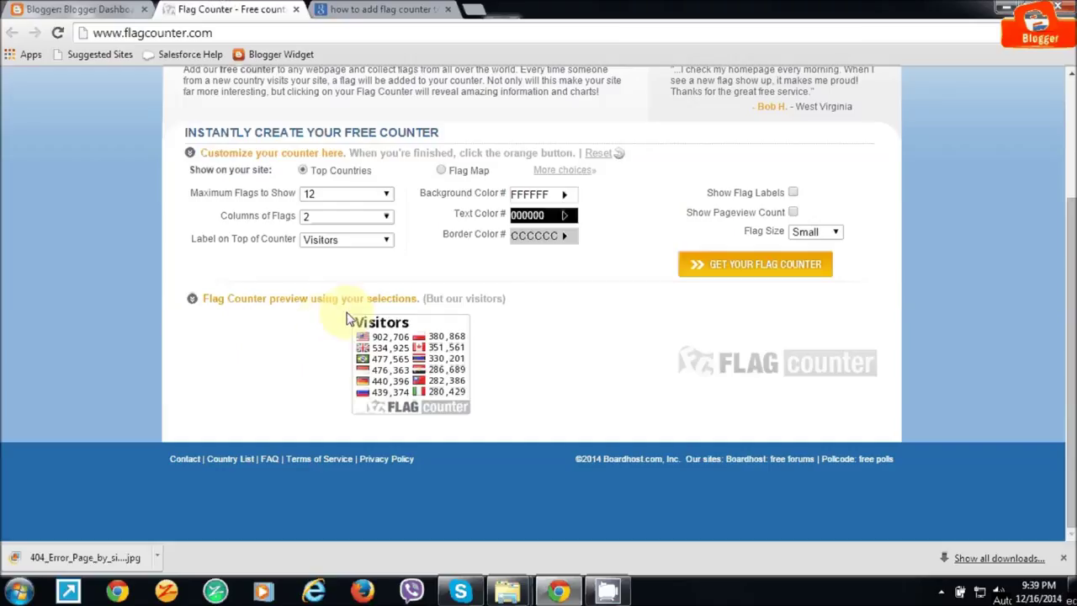
{"action": "mouse_move", "coordinate": [333, 320]}
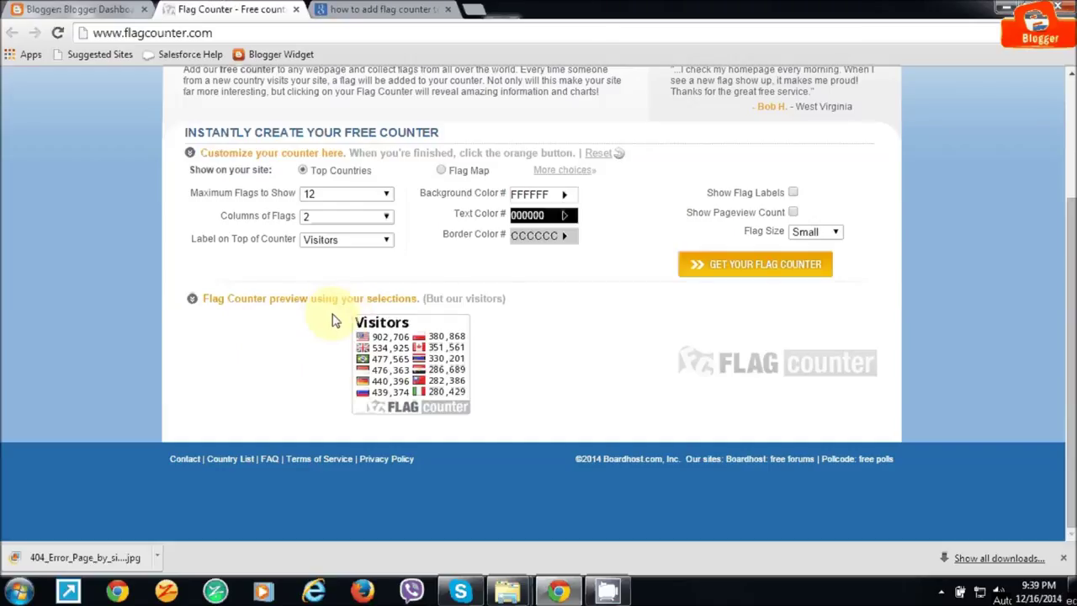
{"action": "mouse_move", "coordinate": [330, 322]}
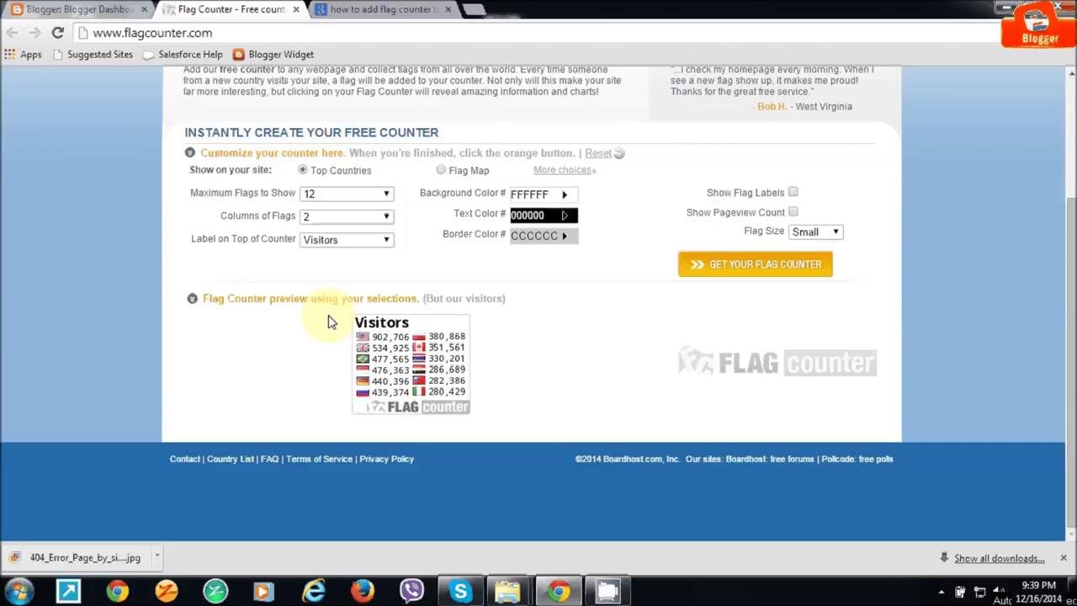
{"action": "mouse_move", "coordinate": [355, 338]}
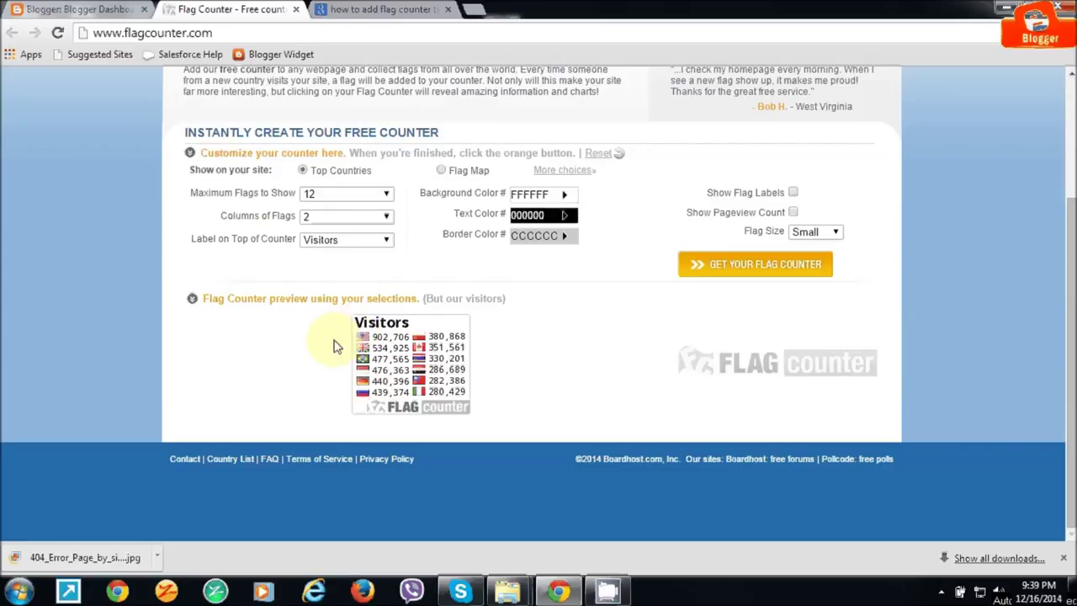
{"action": "mouse_move", "coordinate": [325, 329]}
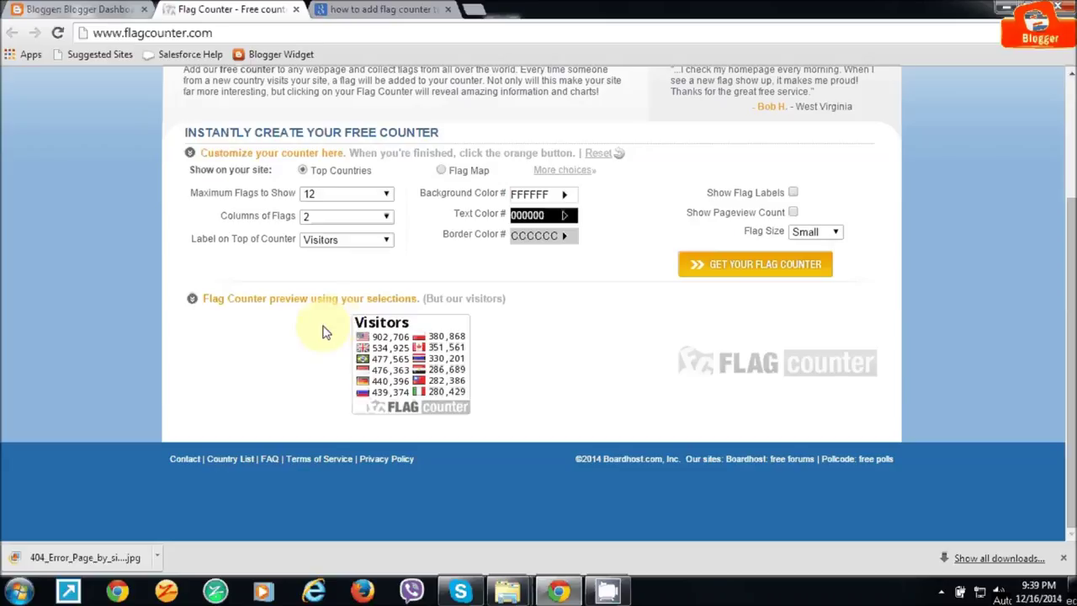
{"action": "mouse_move", "coordinate": [324, 317]}
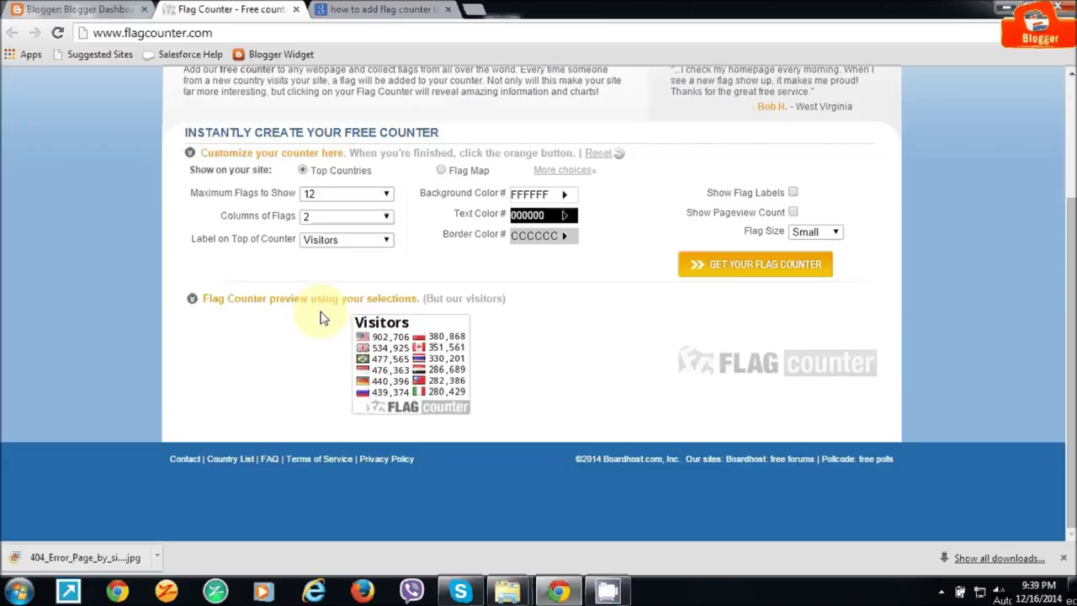
{"action": "mouse_move", "coordinate": [333, 315]}
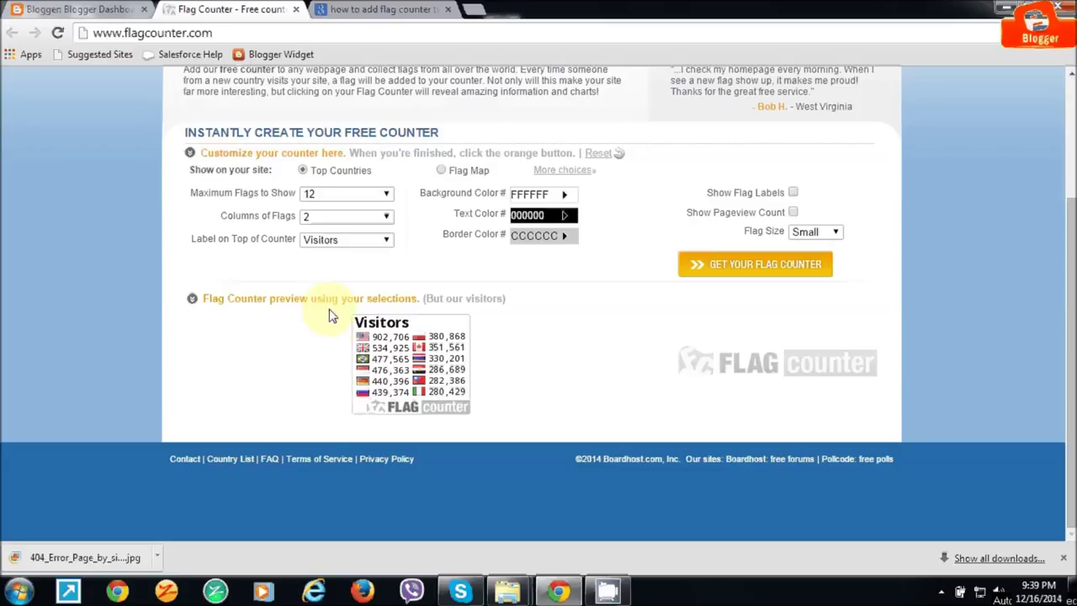
{"action": "mouse_move", "coordinate": [363, 384]}
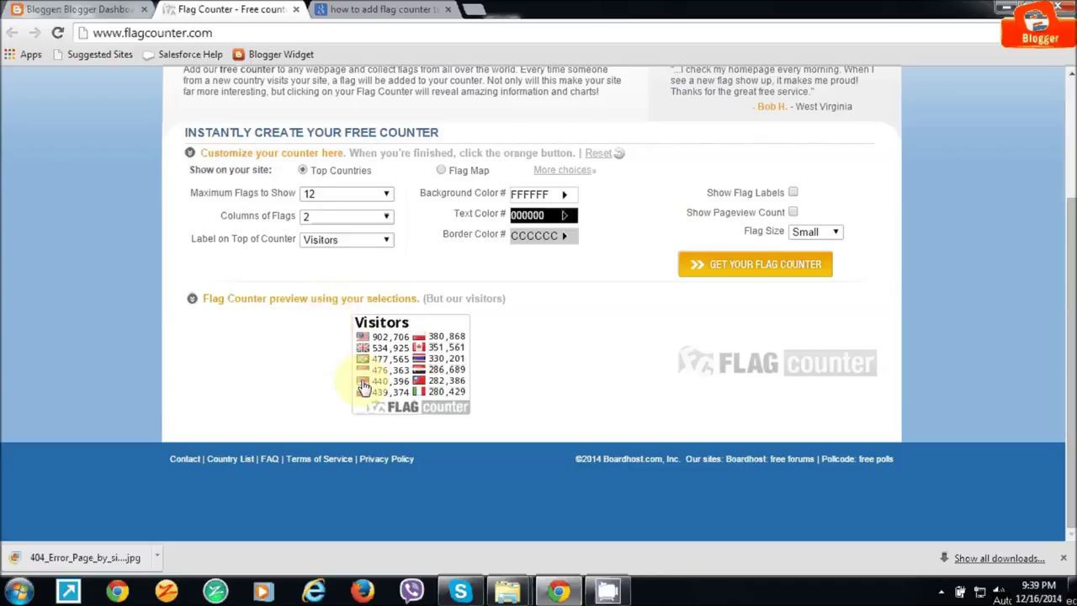
{"action": "mouse_move", "coordinate": [288, 374]}
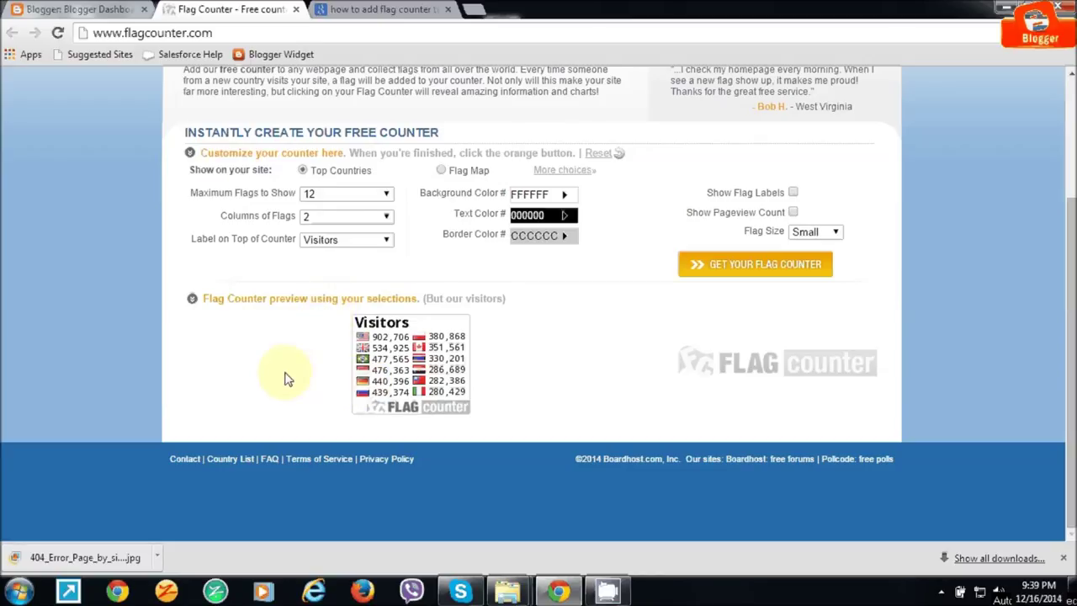
Step: Set Maximum Flags to 250, Columns of Flags to 3, and enable Show Pageview Count
{"action": "left_click", "coordinate": [387, 194]}
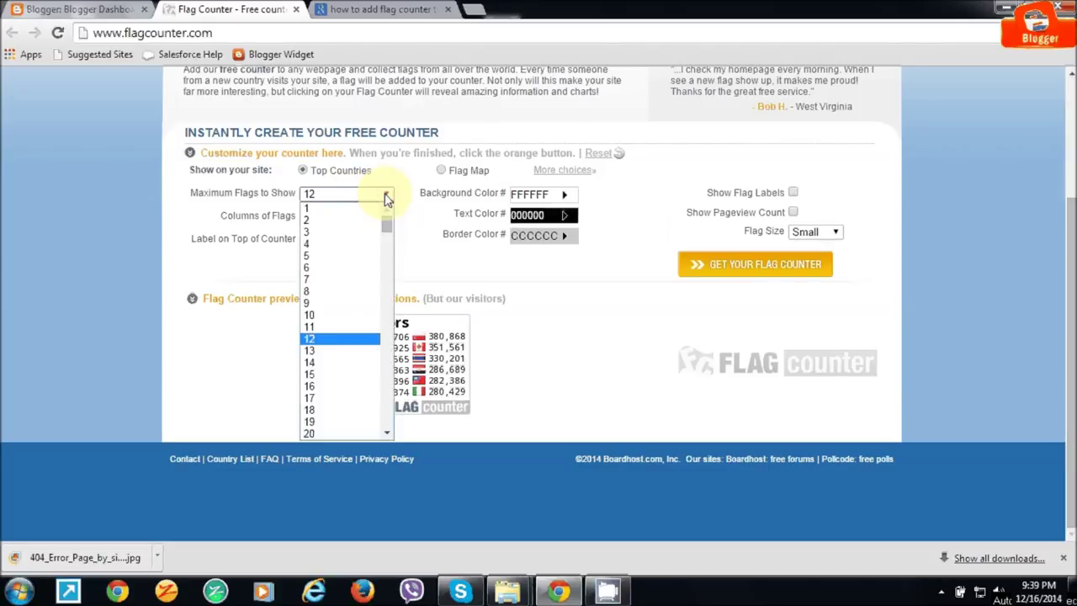
{"action": "mouse_move", "coordinate": [396, 199]}
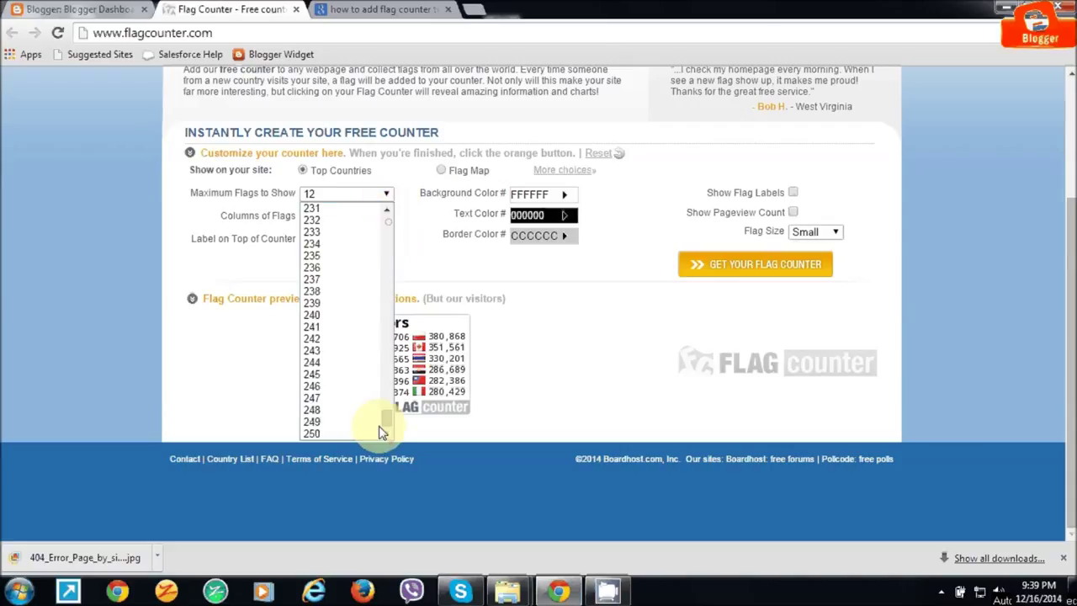
{"action": "left_click", "coordinate": [310, 432]}
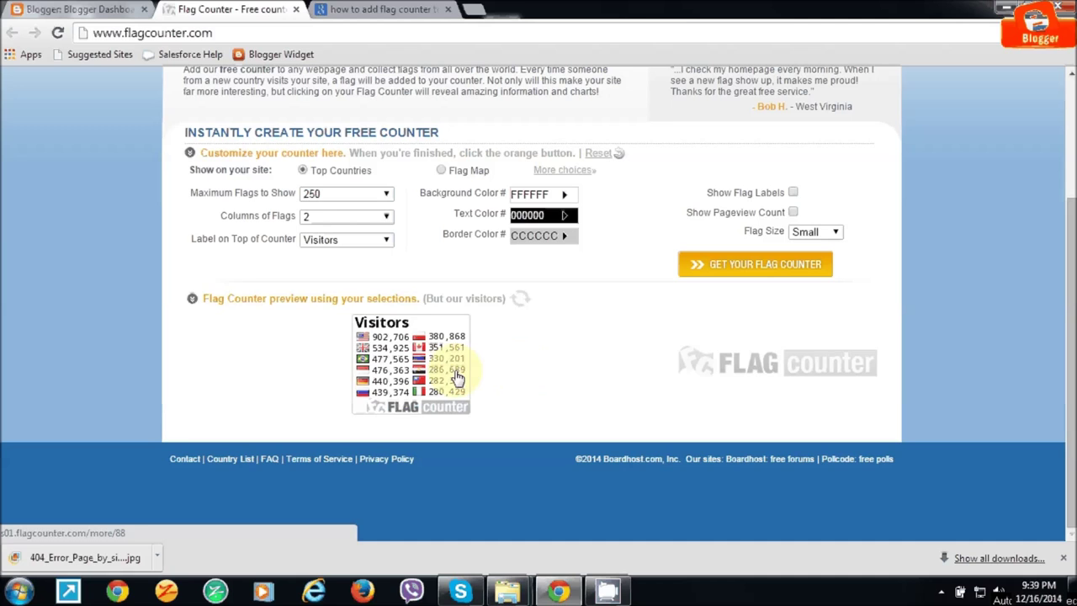
{"action": "scroll", "scroll_direction": "down", "scroll_amount": 3}
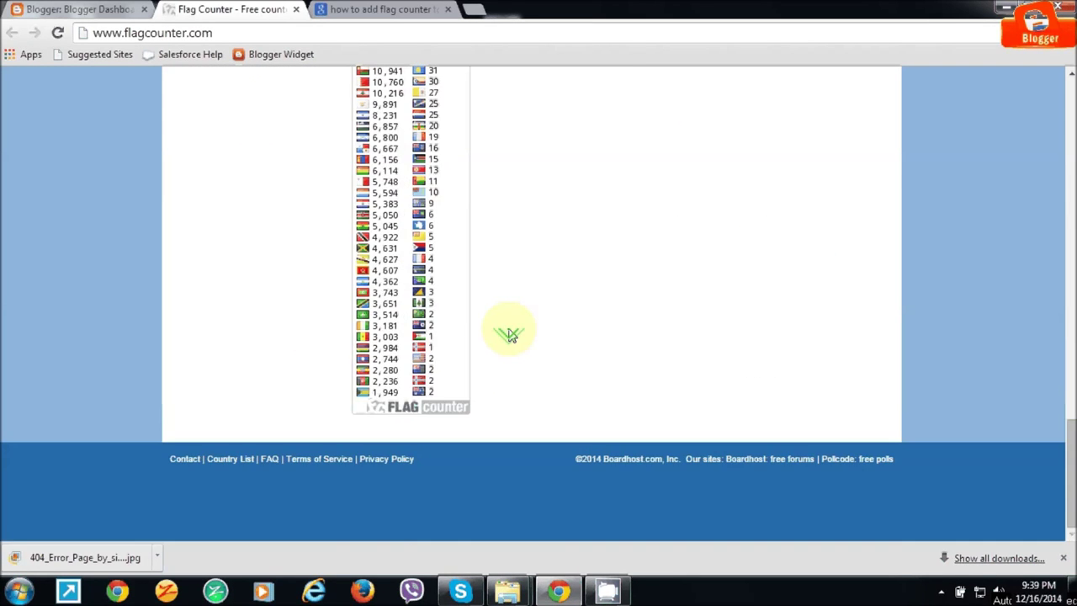
{"action": "left_click", "coordinate": [384, 384]}
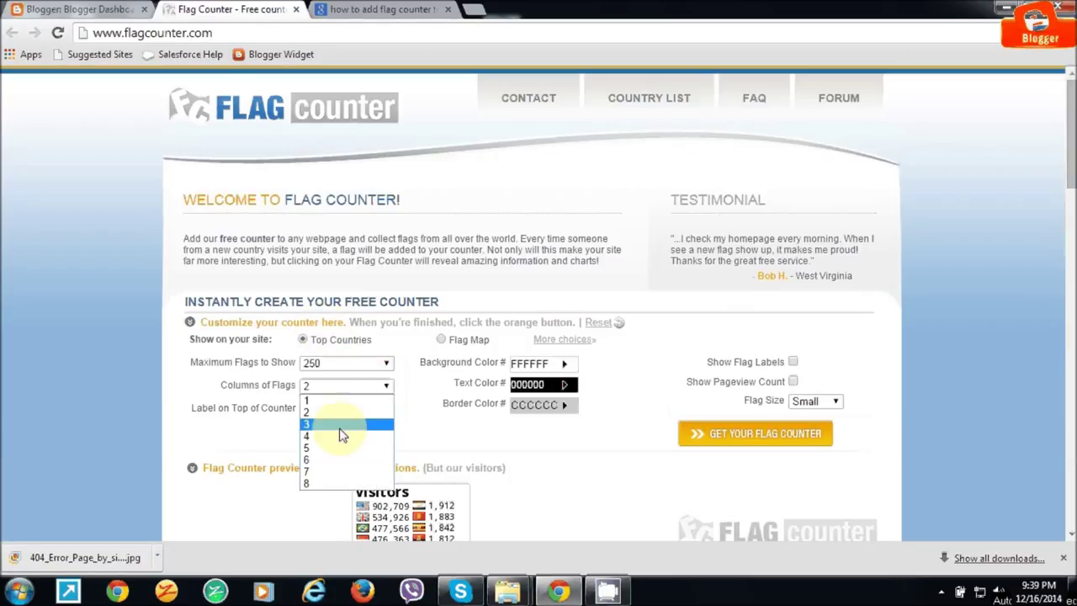
{"action": "left_click", "coordinate": [306, 424]}
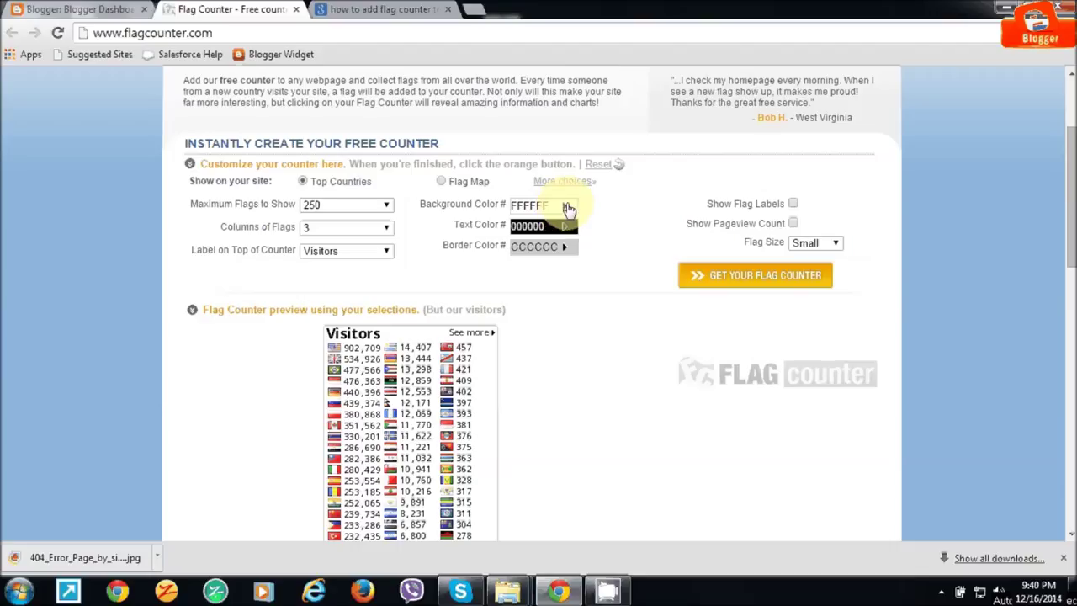
{"action": "mouse_move", "coordinate": [741, 289]}
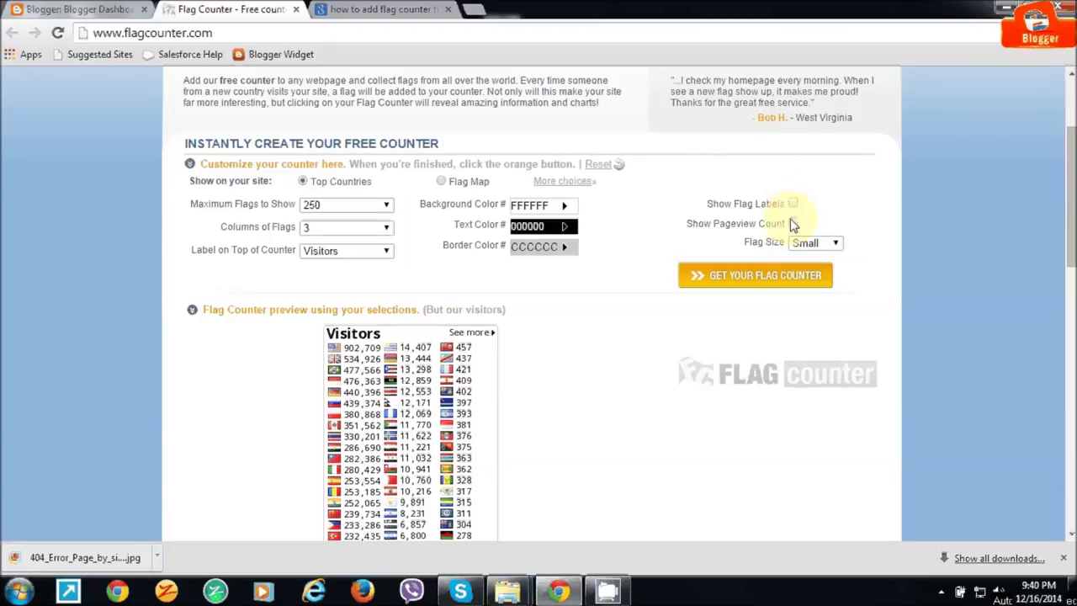
{"action": "left_click", "coordinate": [793, 223]}
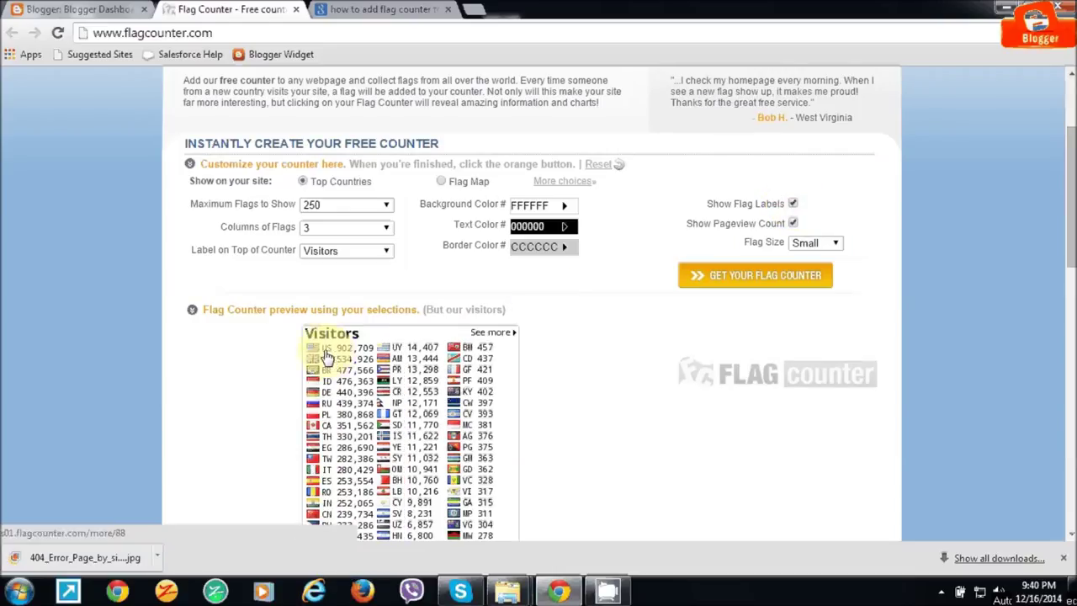
Step: Generate the counter, skip registration, and copy the 'Code for websites' HTML
{"action": "left_click", "coordinate": [756, 276]}
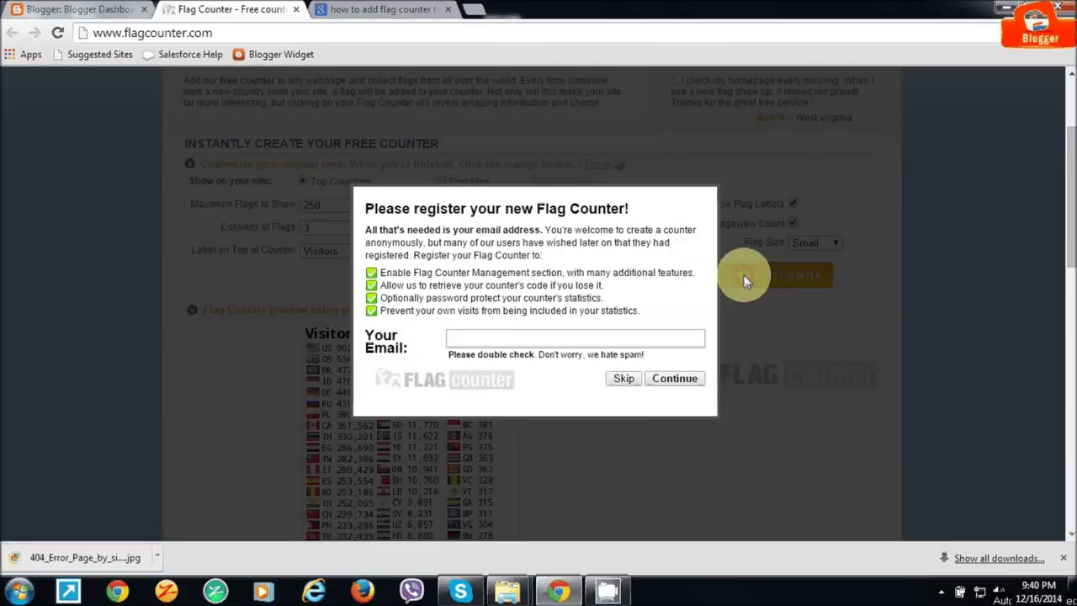
{"action": "left_click", "coordinate": [623, 377]}
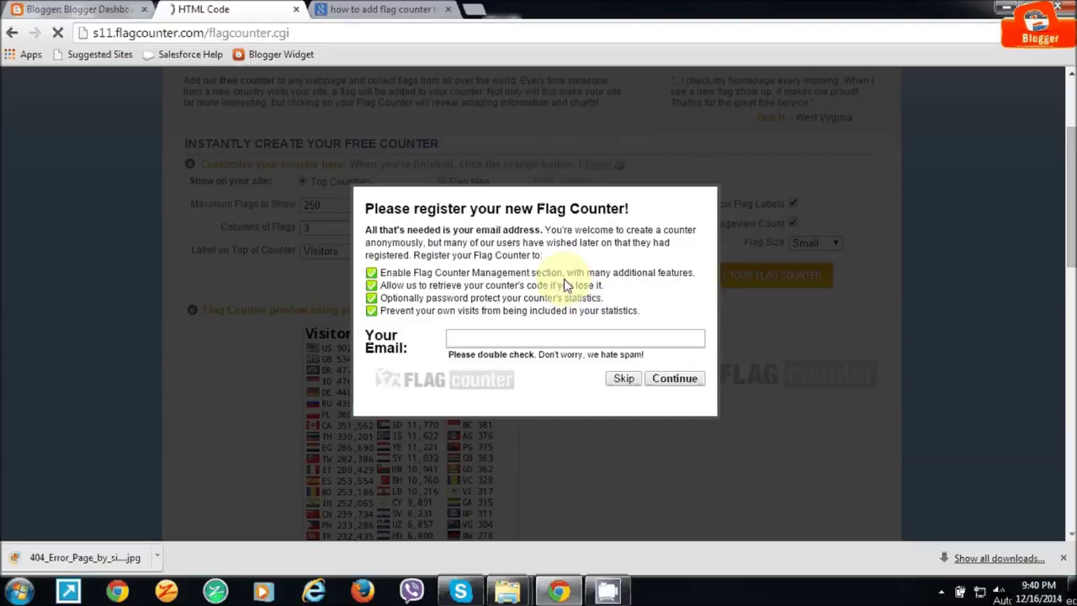
{"action": "left_click", "coordinate": [622, 377]}
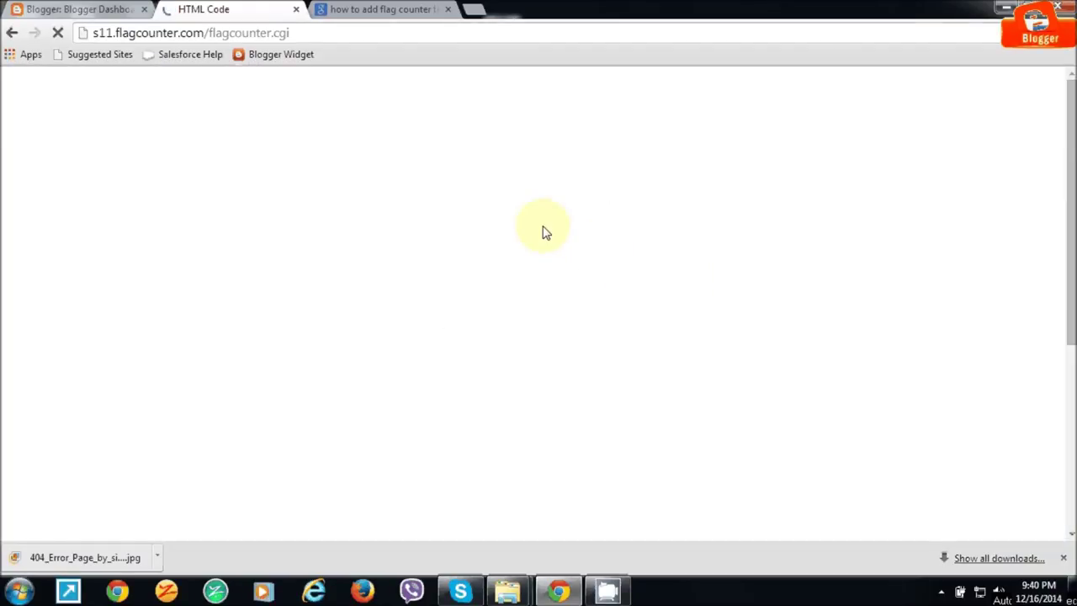
{"action": "mouse_move", "coordinate": [498, 303]}
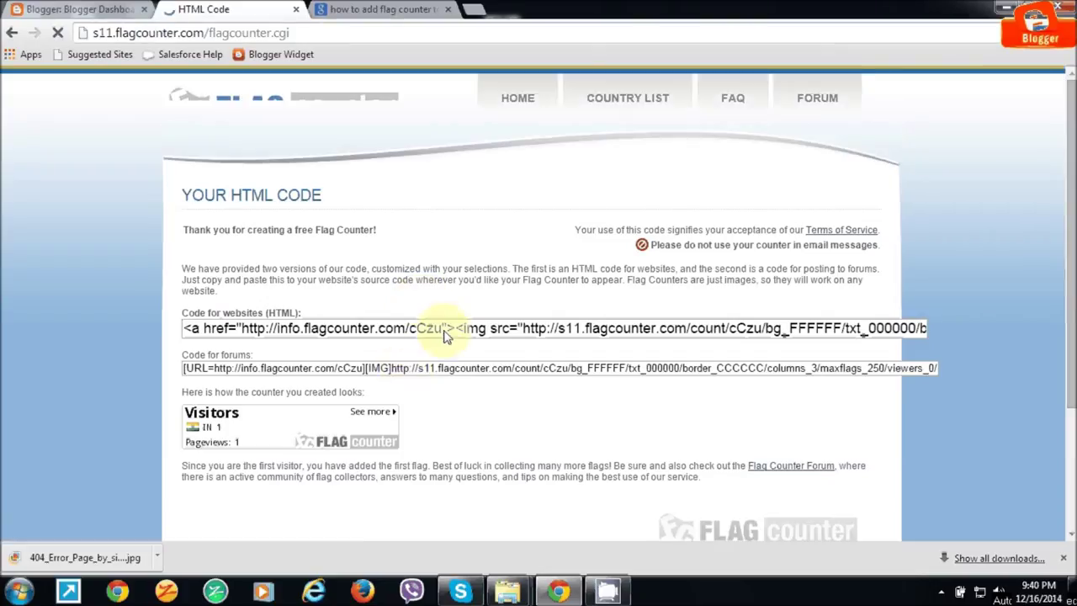
{"action": "right_click", "coordinate": [446, 327]}
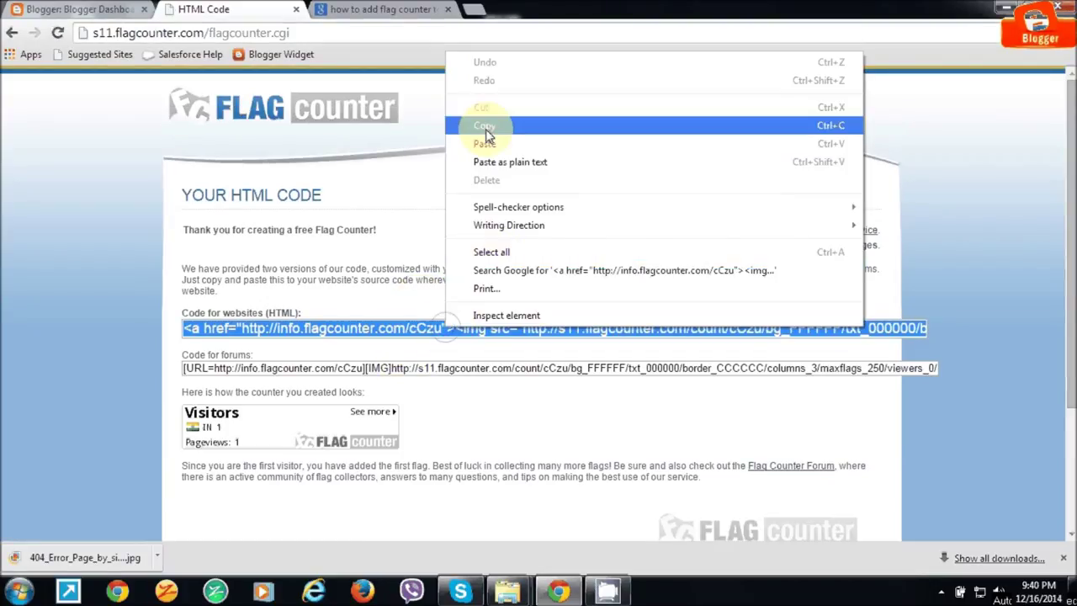
{"action": "left_click", "coordinate": [484, 124]}
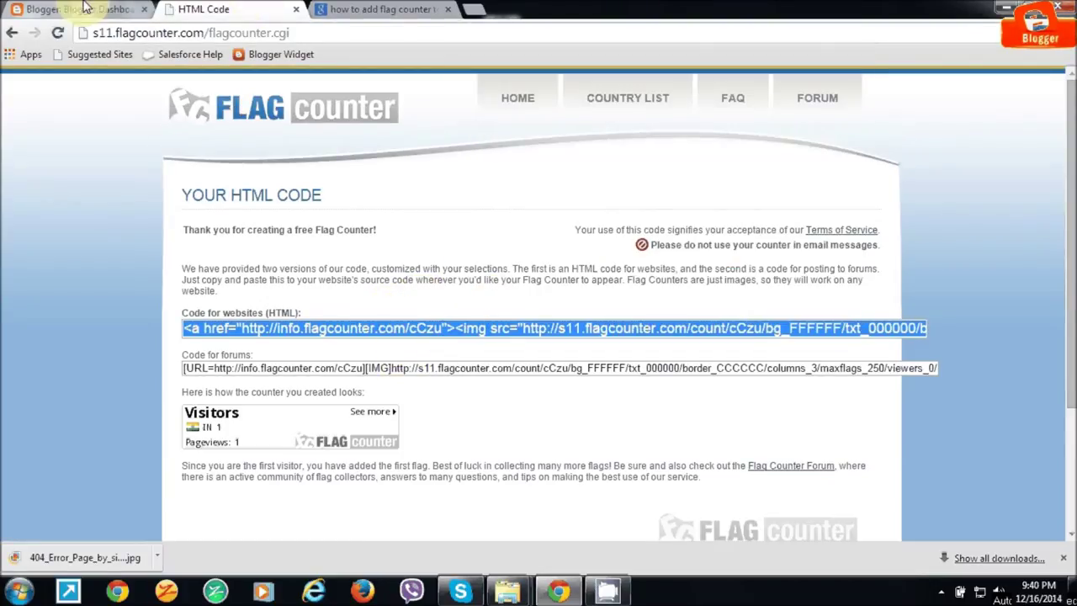
Step: Back in Blogger, go to the blog's Layout and start adding a sidebar gadget
{"action": "left_click", "coordinate": [71, 10]}
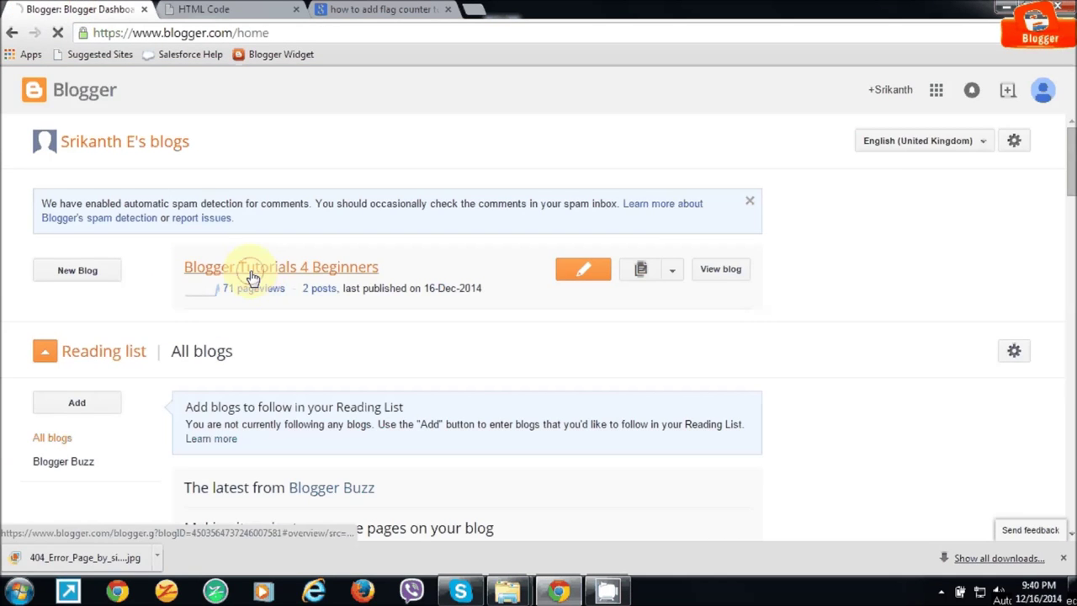
{"action": "left_click", "coordinate": [252, 273]}
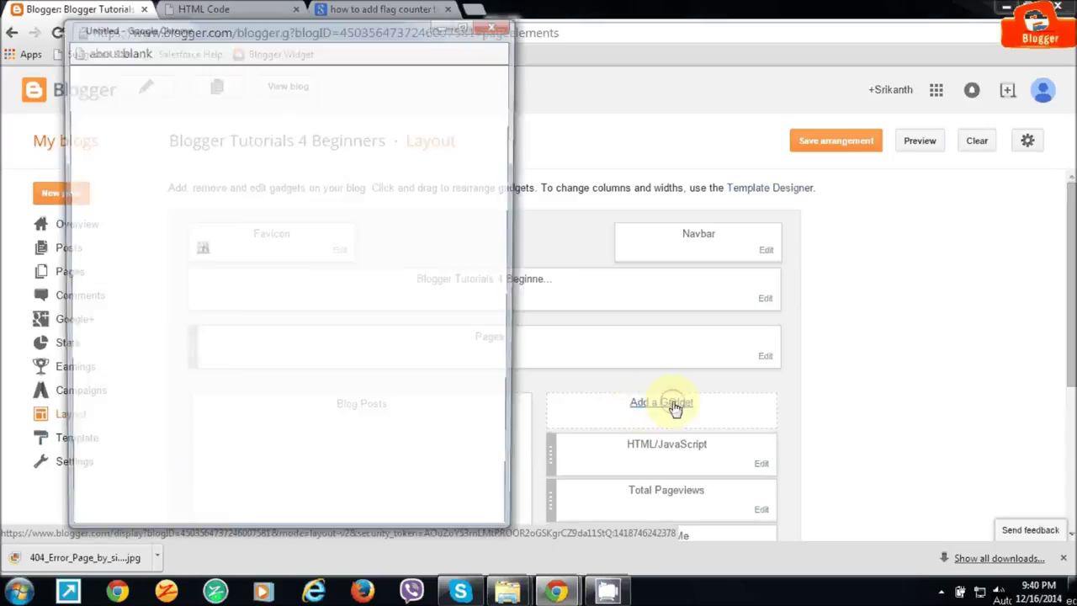
{"action": "left_click", "coordinate": [662, 402]}
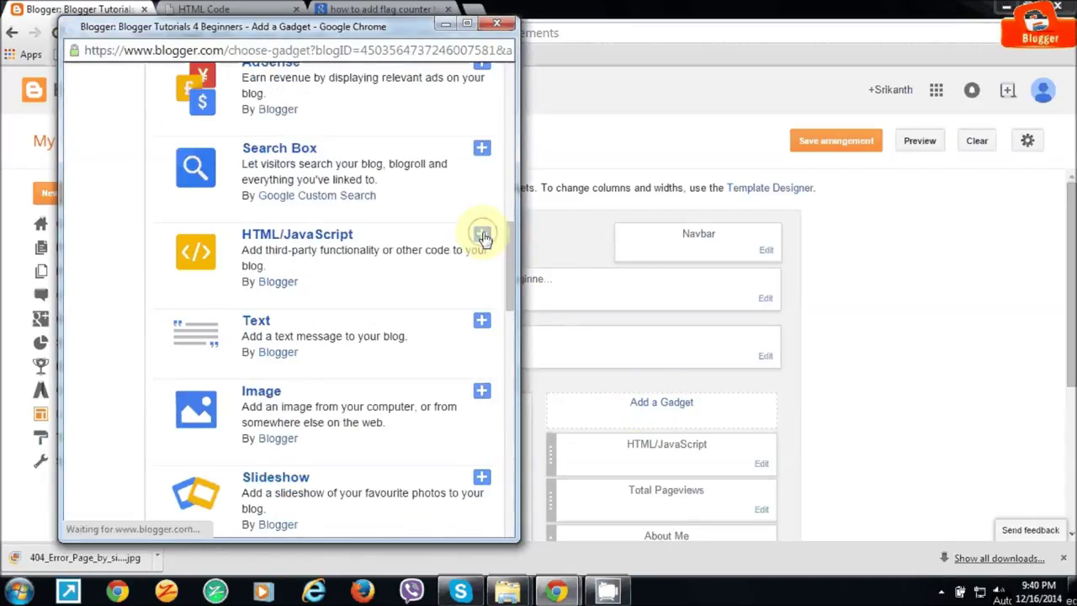
Step: Add an HTML/JavaScript gadget holding the Flag Counter code and save the arrangement
{"action": "left_click", "coordinate": [482, 234]}
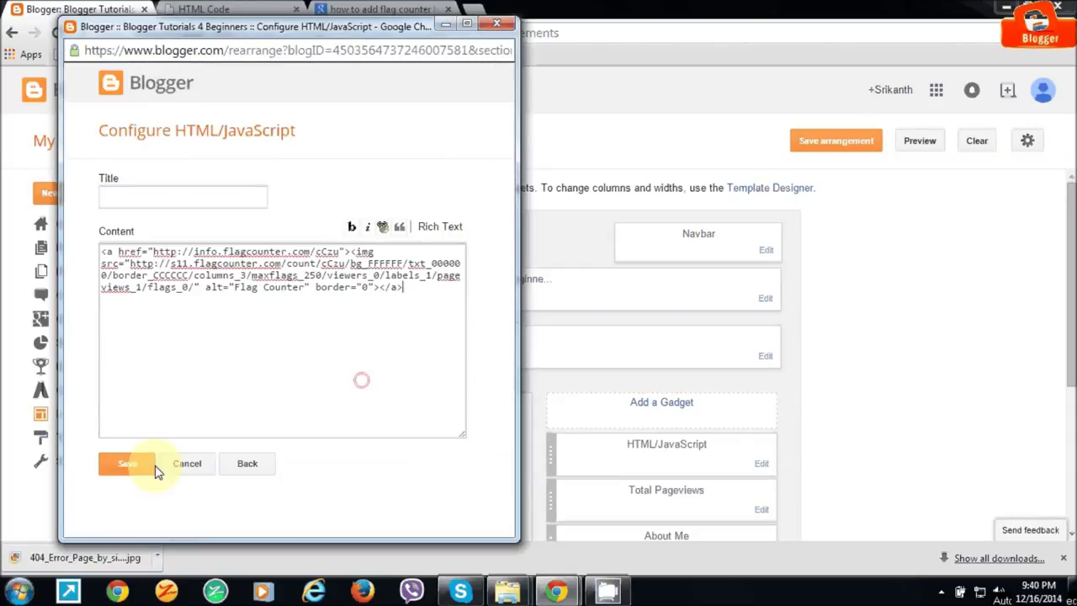
{"action": "left_click", "coordinate": [127, 464]}
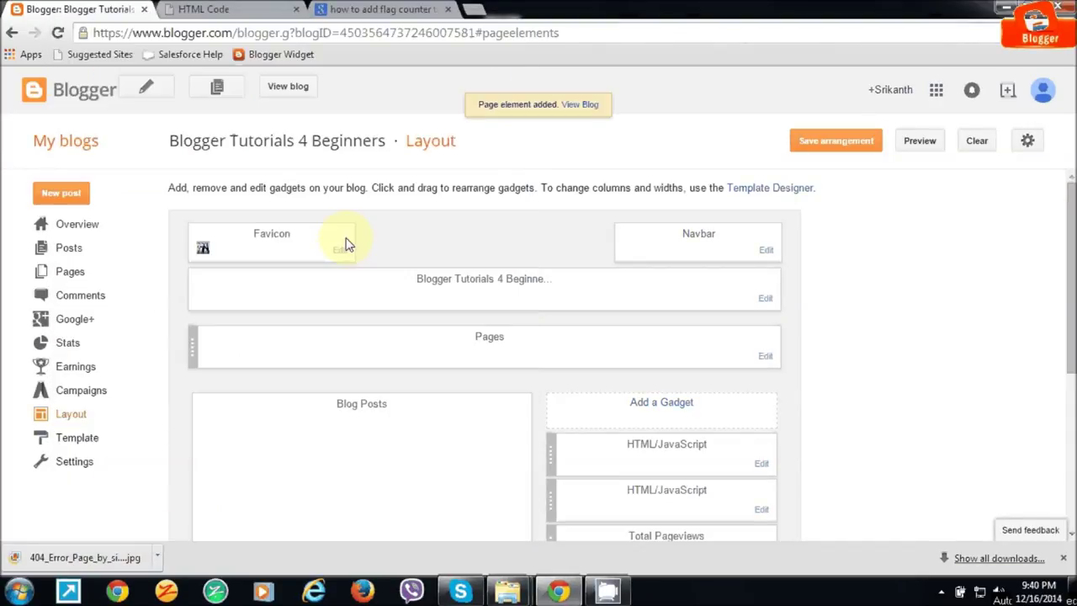
{"action": "left_click", "coordinate": [835, 139]}
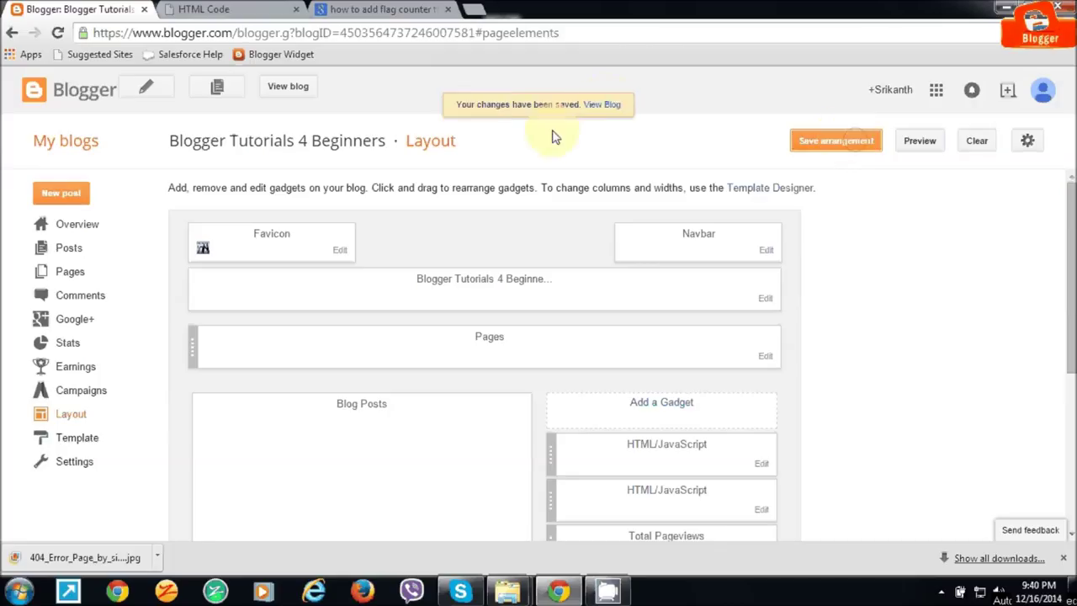
{"action": "mouse_move", "coordinate": [288, 90]}
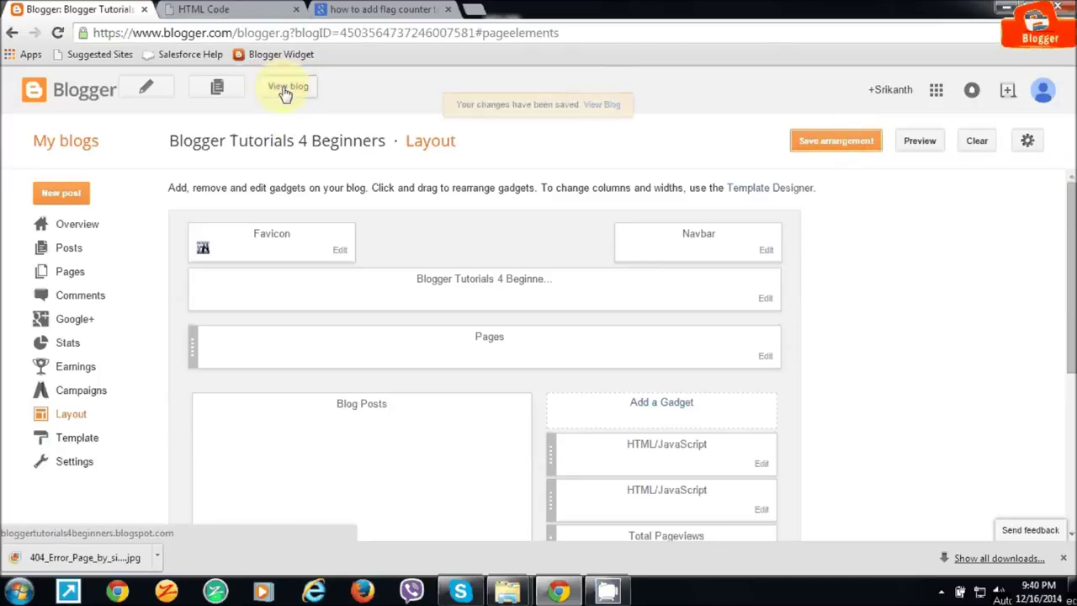
Step: View the live blog to confirm the Visitors flag counter appears in the sidebar
{"action": "left_click", "coordinate": [290, 87]}
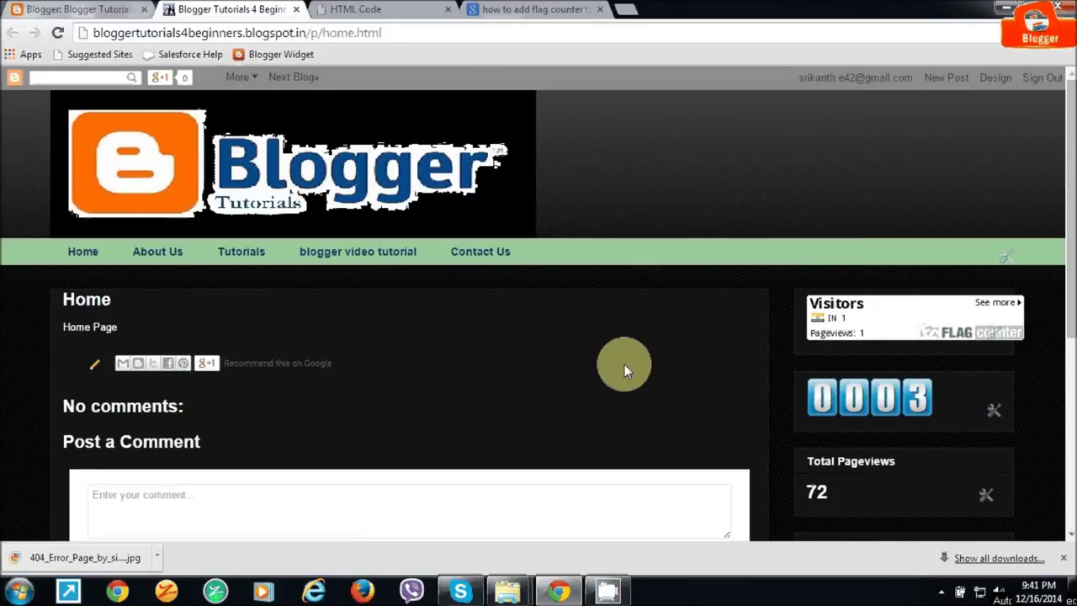
{"action": "mouse_move", "coordinate": [83, 30]}
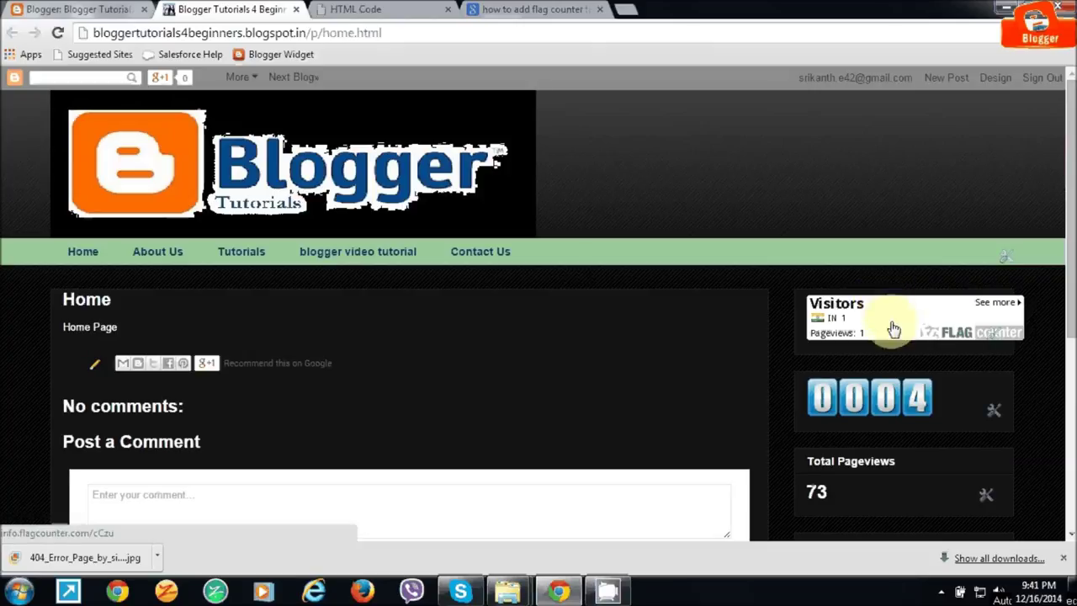
{"action": "mouse_move", "coordinate": [468, 371]}
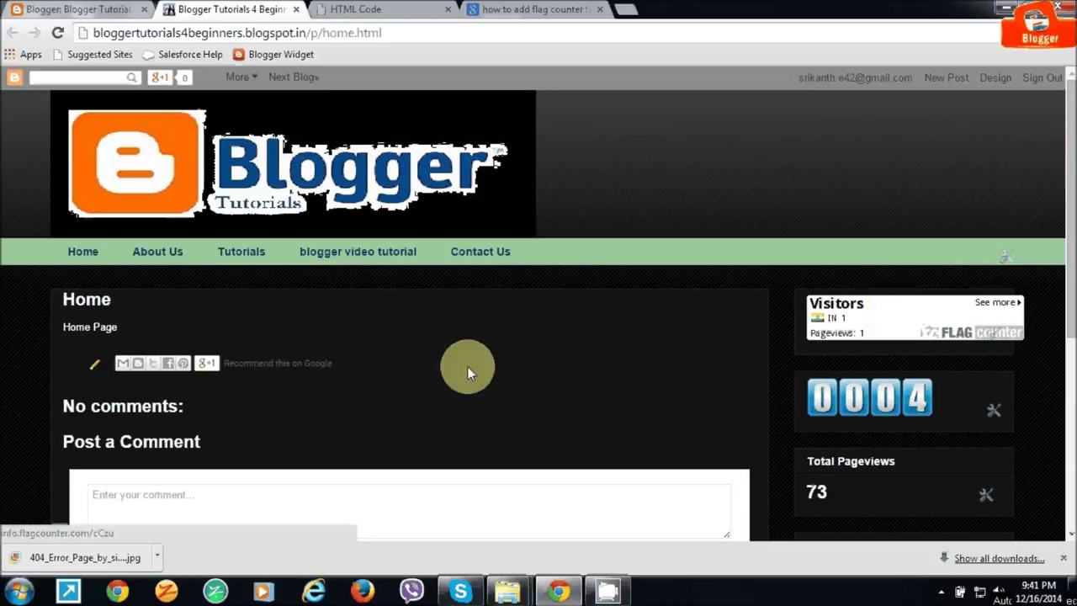
{"action": "mouse_move", "coordinate": [528, 374]}
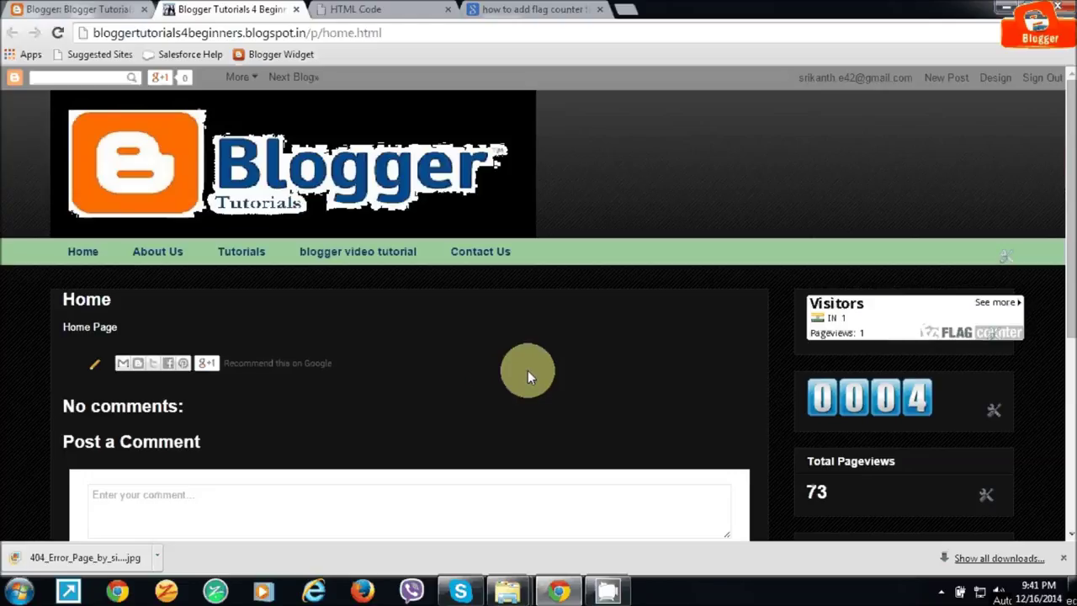
{"action": "mouse_move", "coordinate": [631, 434]}
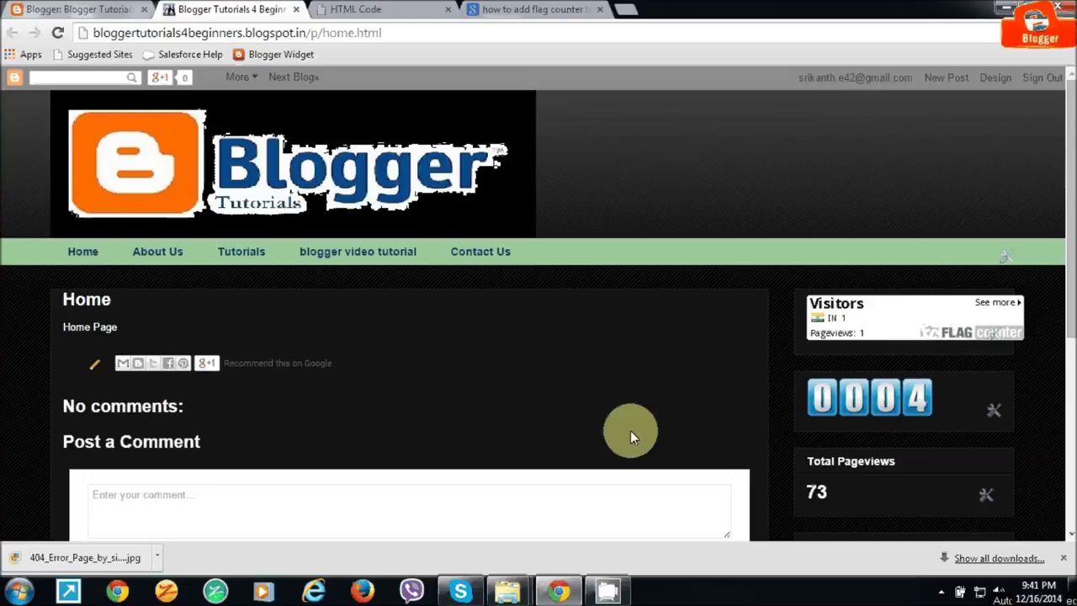